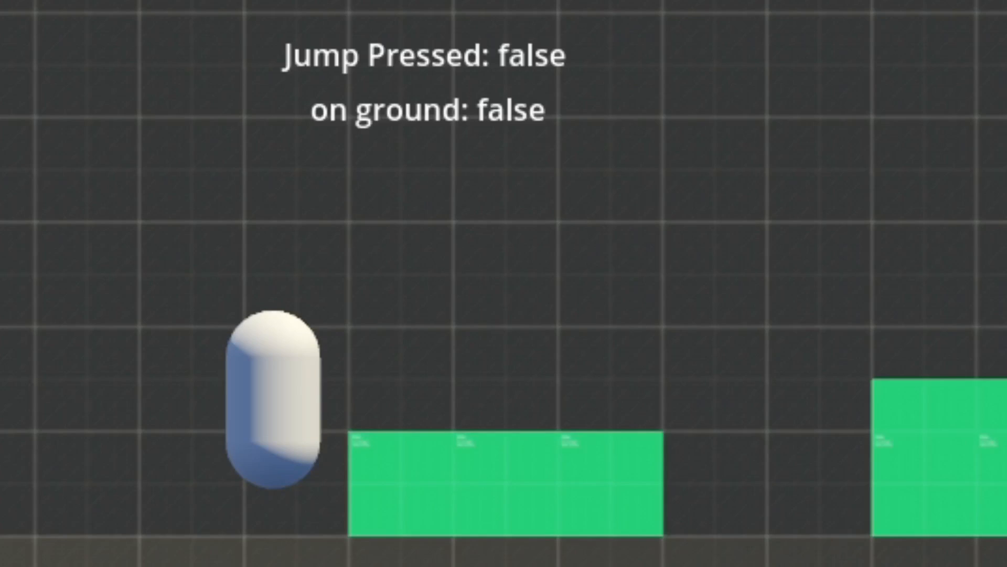
# Declare 'var Jump_Buffer:bool = true' below Jump_Available
pyautogui.press('space')
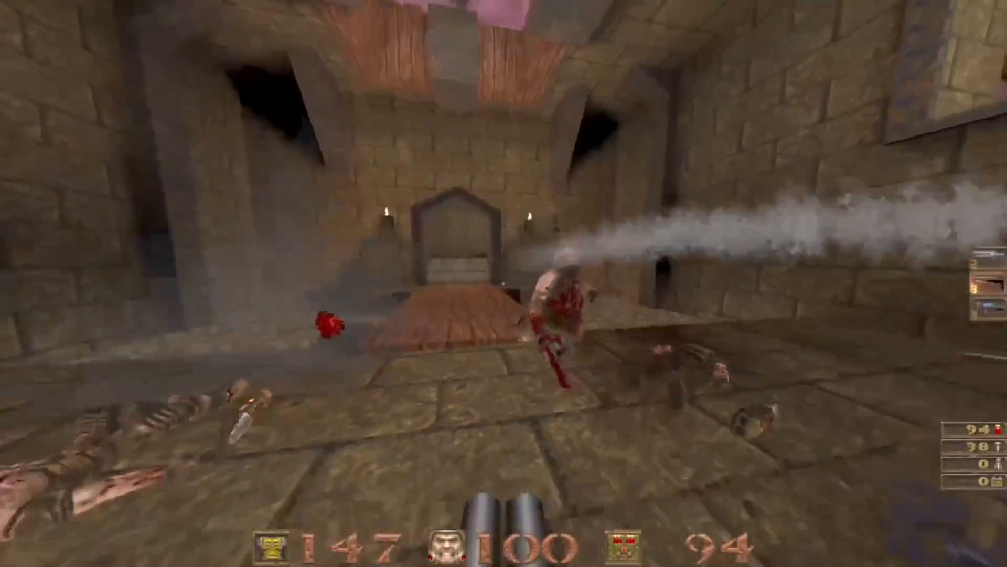
pyautogui.moveTo(504, 283)
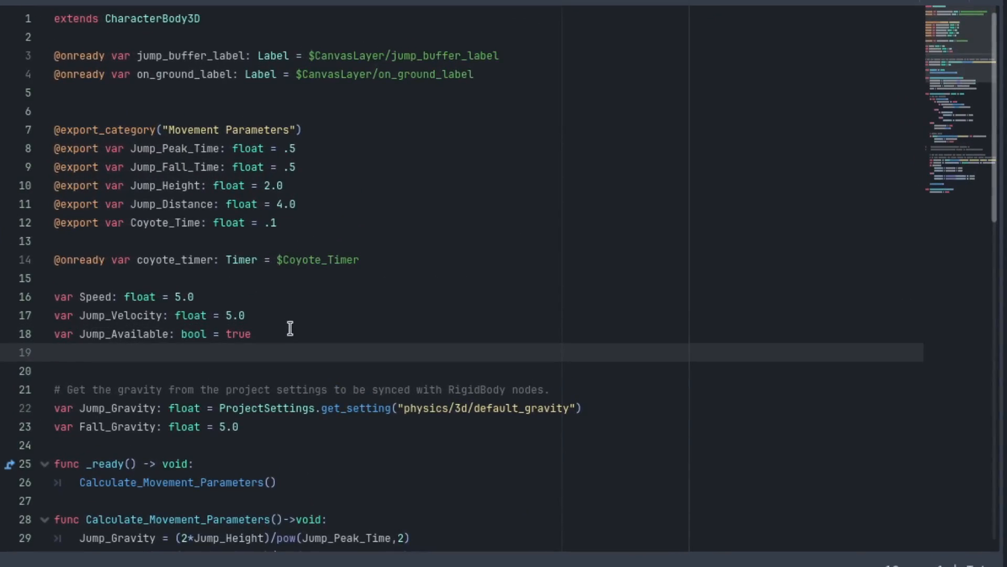
pyautogui.write('var Ju')
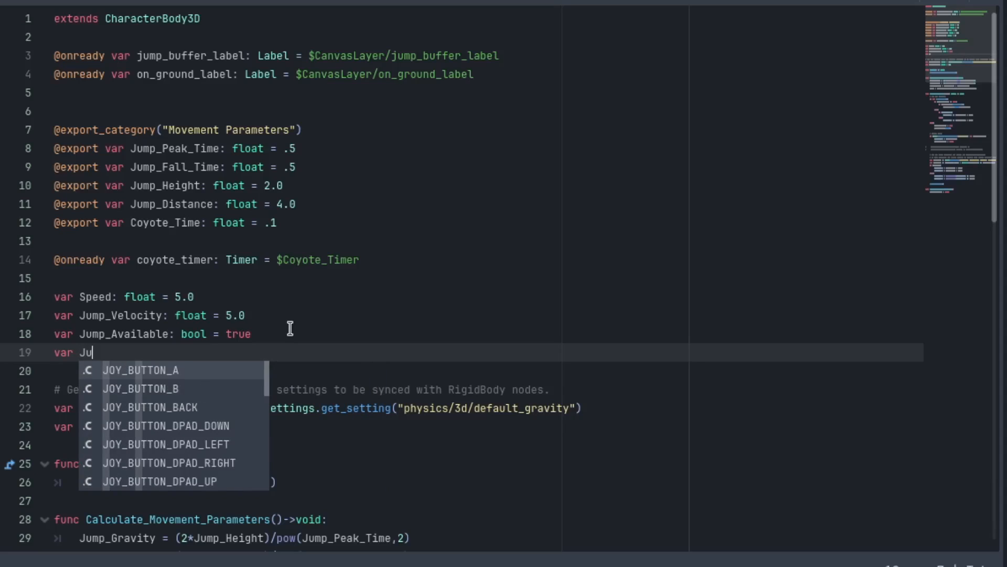
pyautogui.write('mp_Bu')
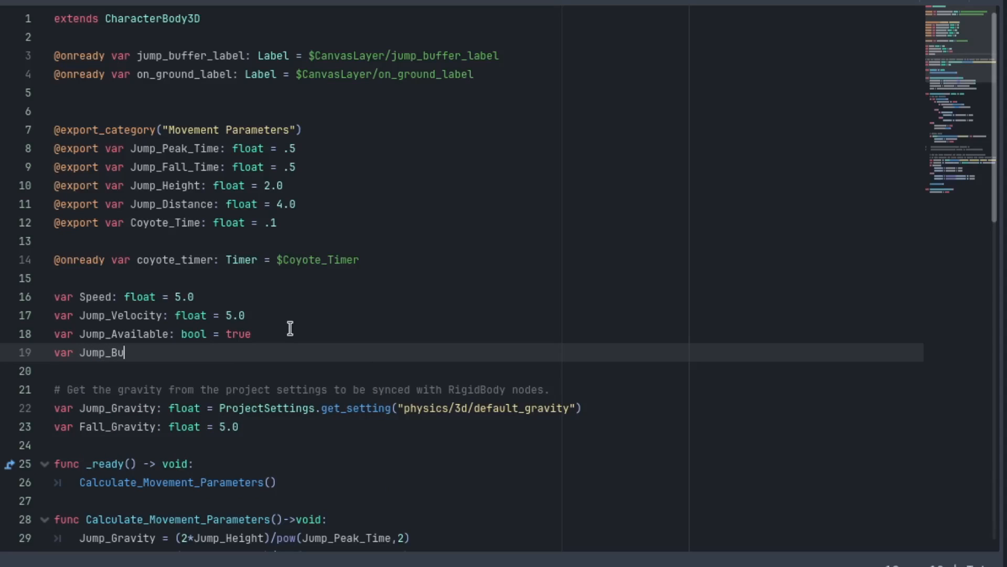
pyautogui.write('ffer:b')
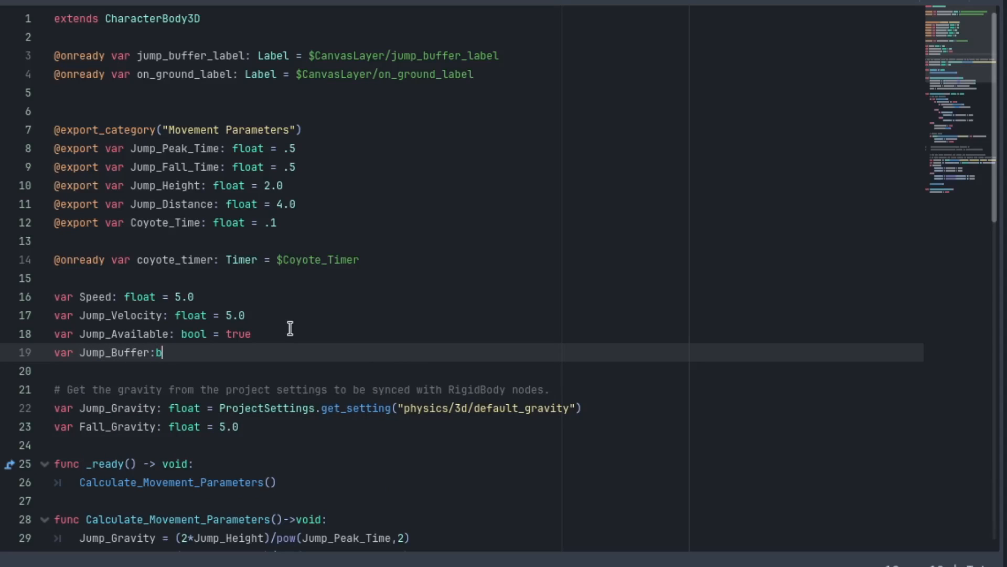
pyautogui.write('ool = tr')
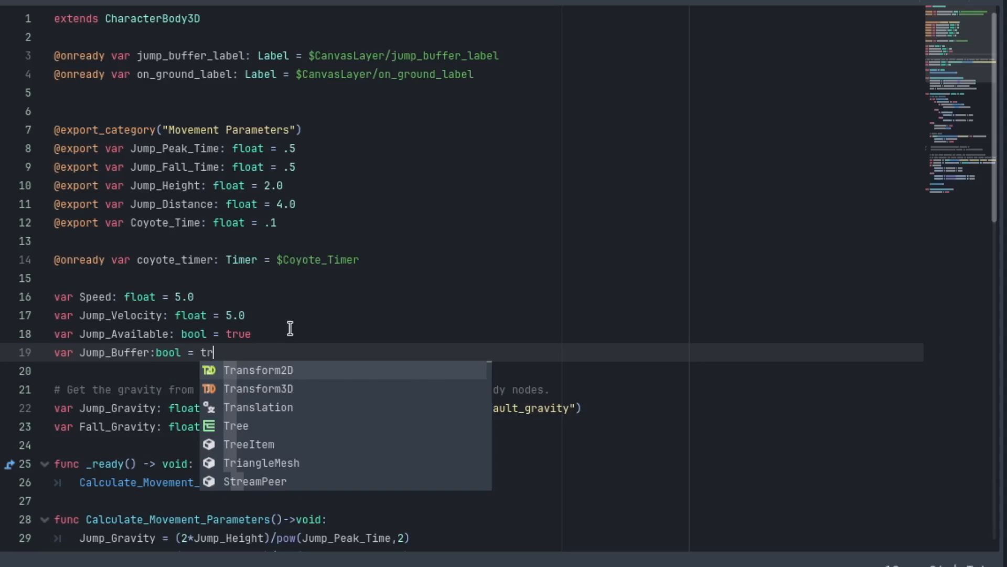
pyautogui.write('ue')
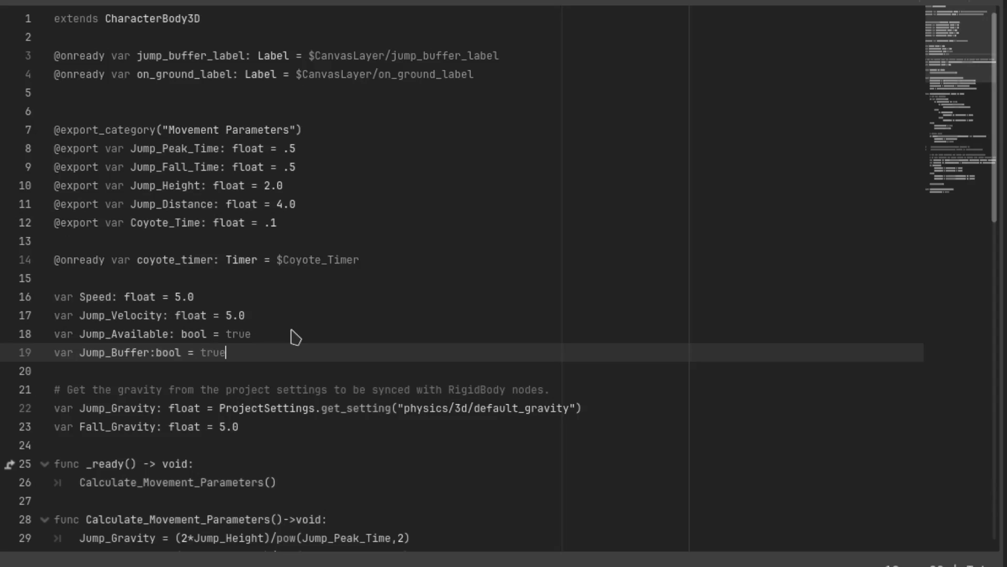
# Add an exported 'Jump_Buffer_Time: float = .1' setting below Coyote_Time
pyautogui.click(277, 223)
pyautogui.write('@export')
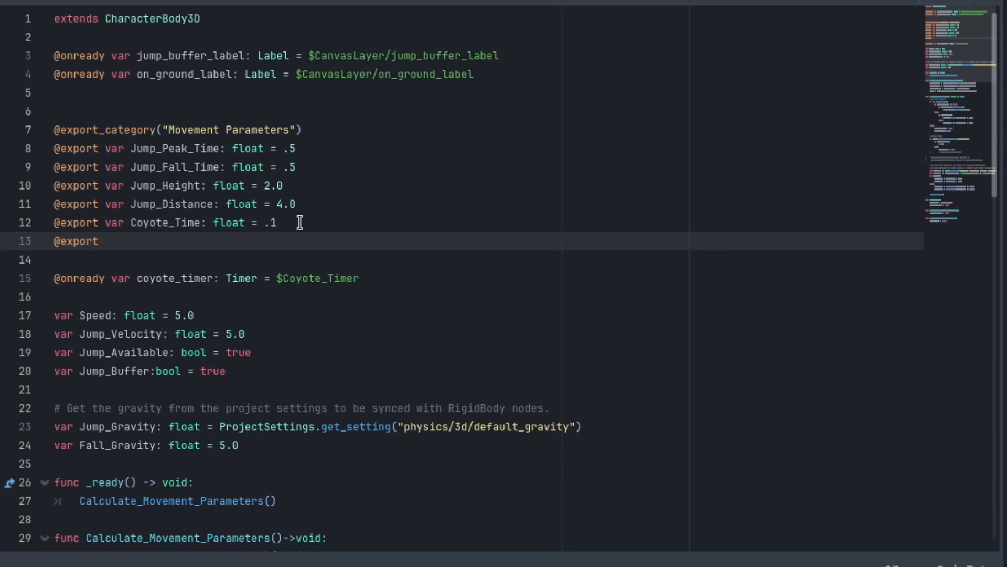
pyautogui.write('var Jump')
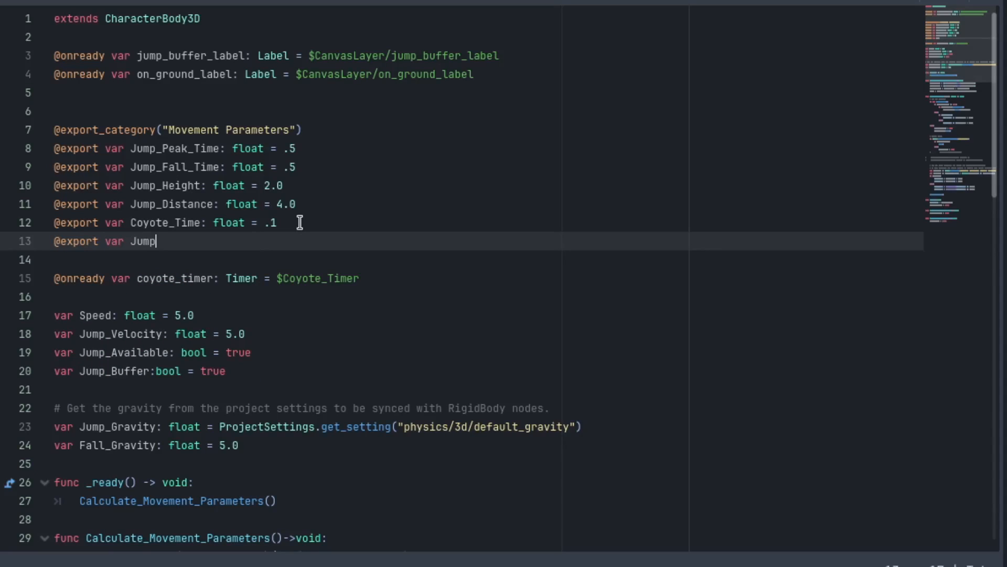
pyautogui.write('_b')
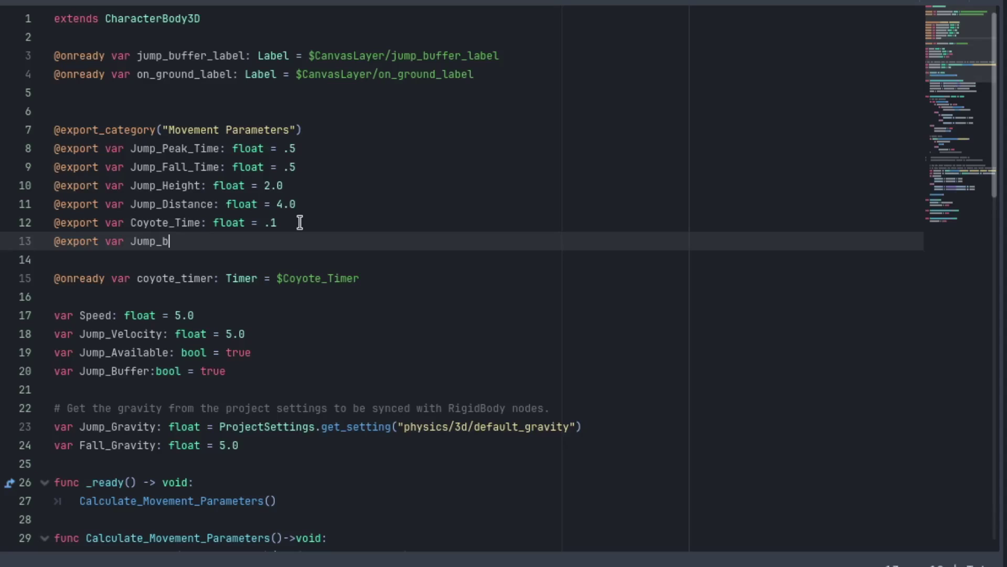
pyautogui.write('uffer_')
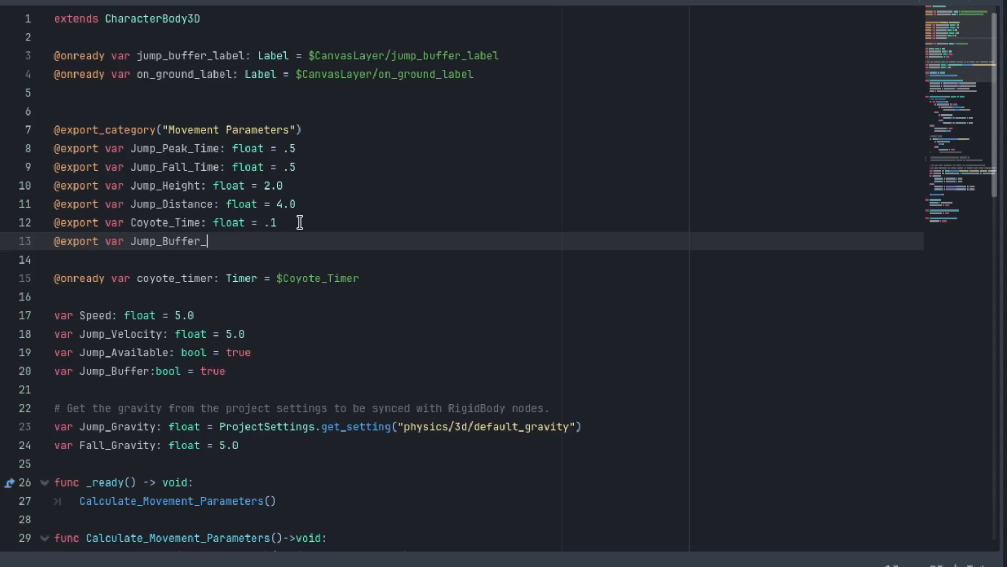
pyautogui.write('Time: fl')
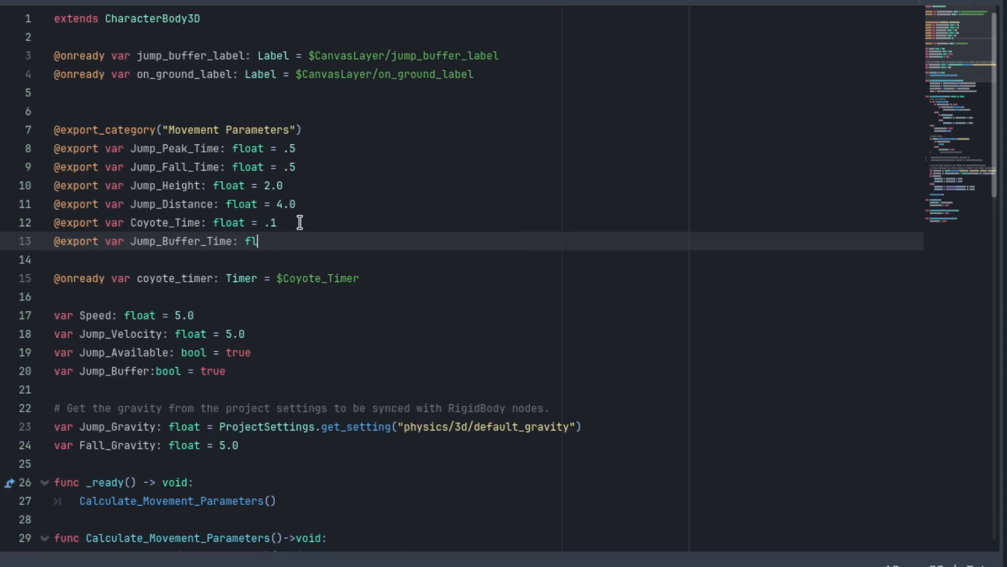
pyautogui.write('oat =')
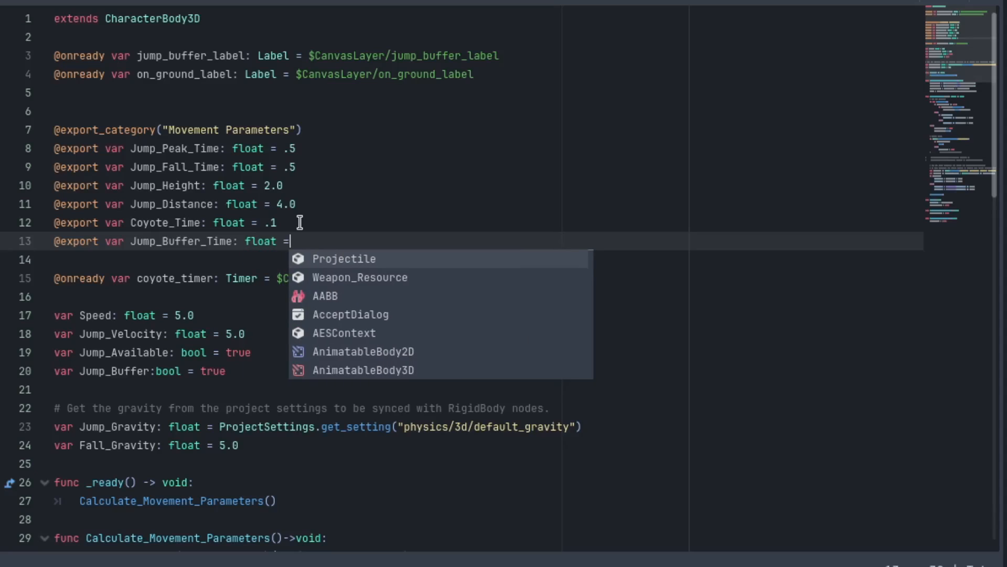
pyautogui.write('.1')
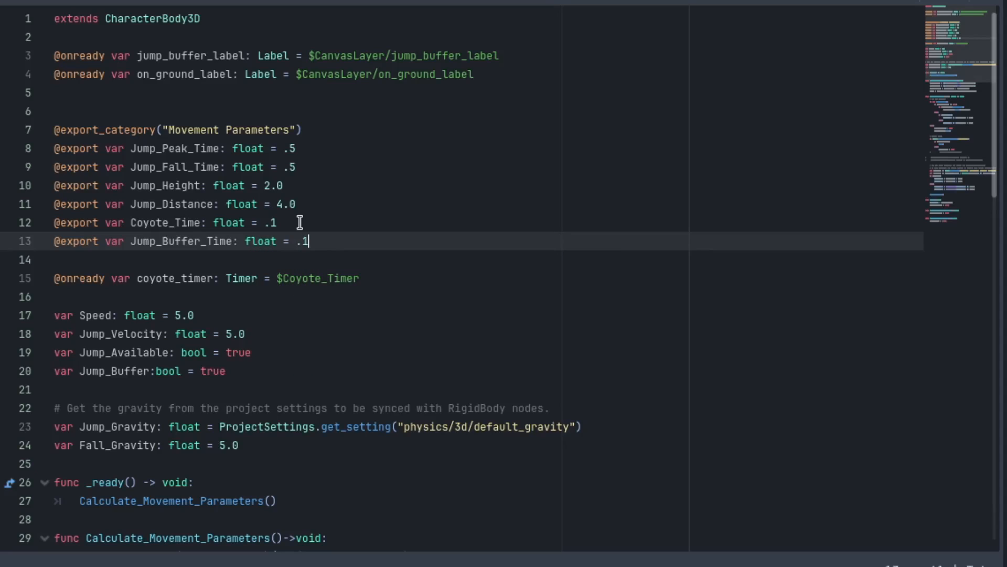
pyautogui.moveTo(288, 248)
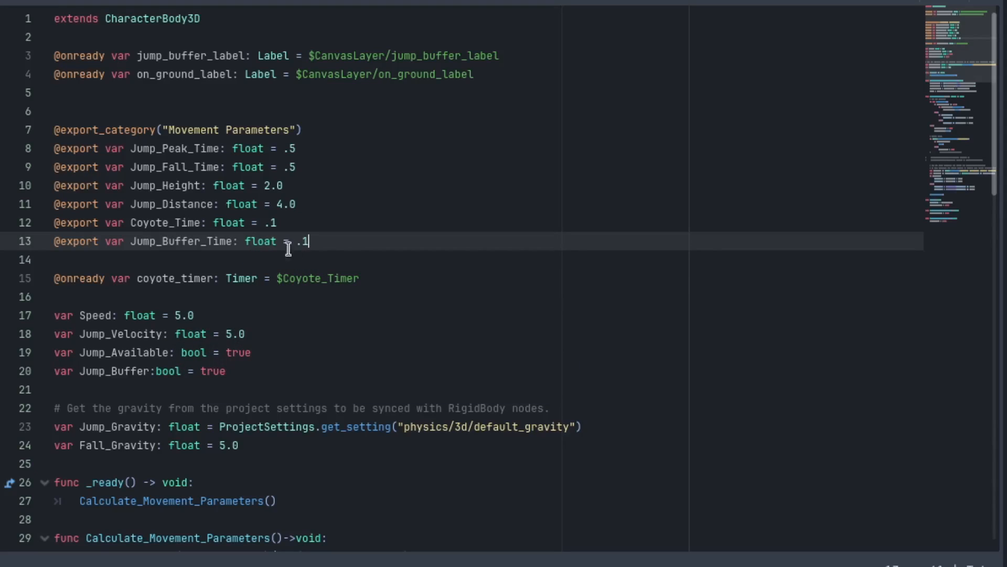
# Create 'func Jump()->void:' and restructure the jump input into nested if checks
pyautogui.scroll(-3)
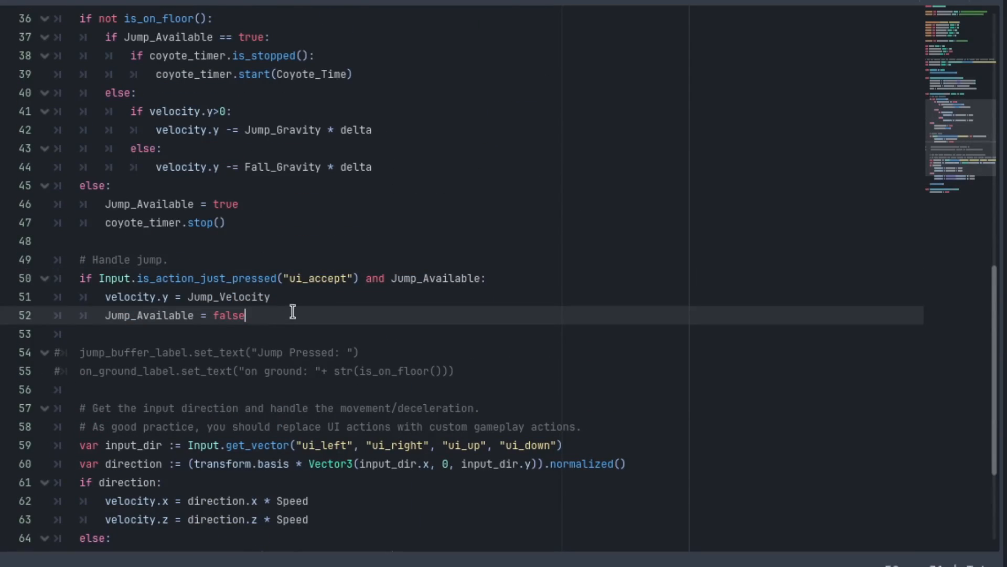
pyautogui.scroll(-3)
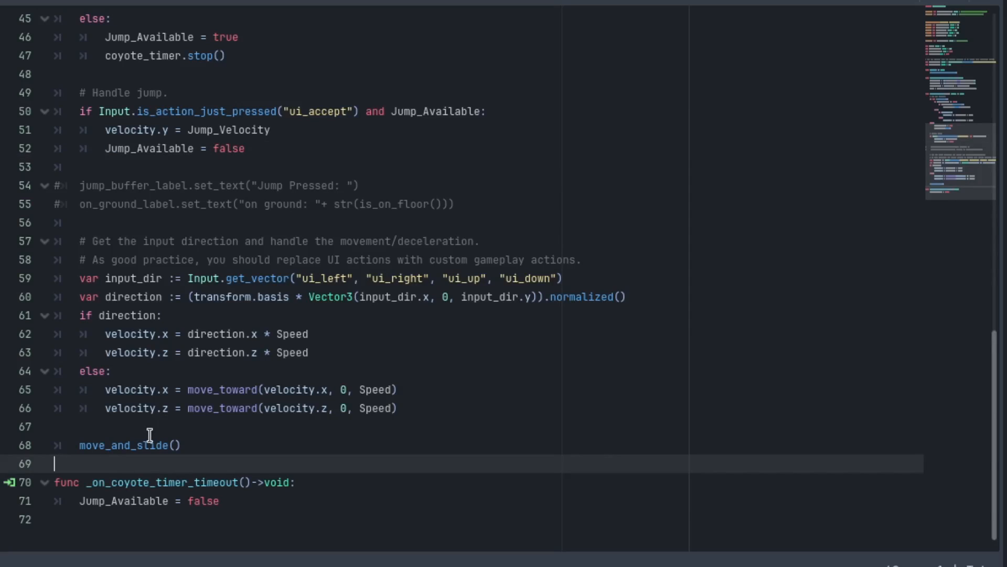
pyautogui.write('func')
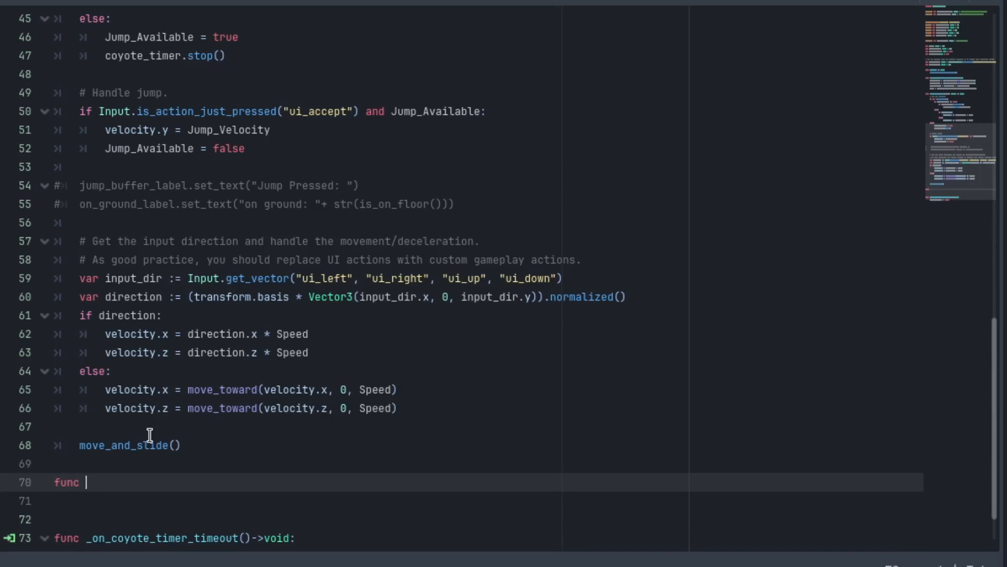
pyautogui.write('Jump()-')
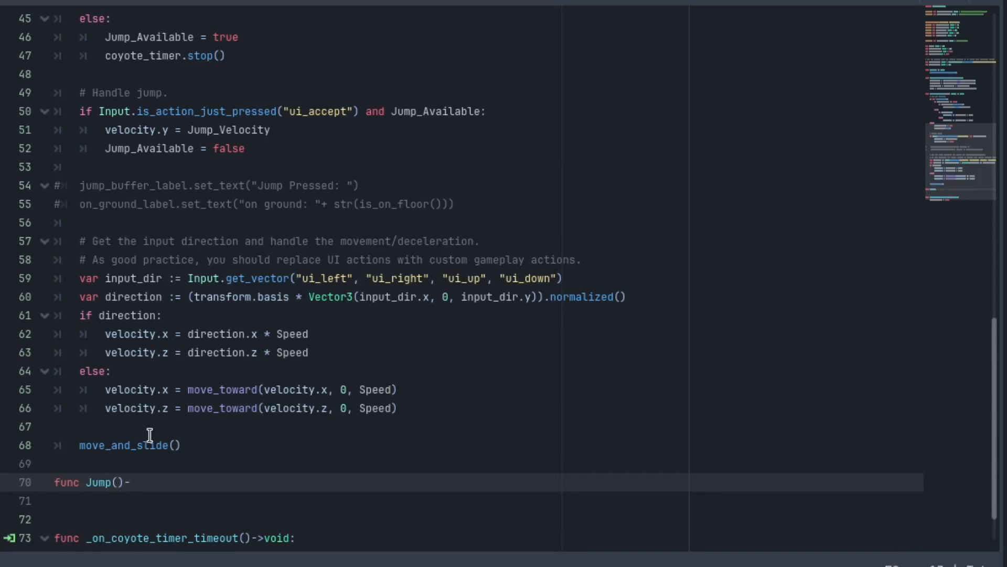
pyautogui.write('>void:')
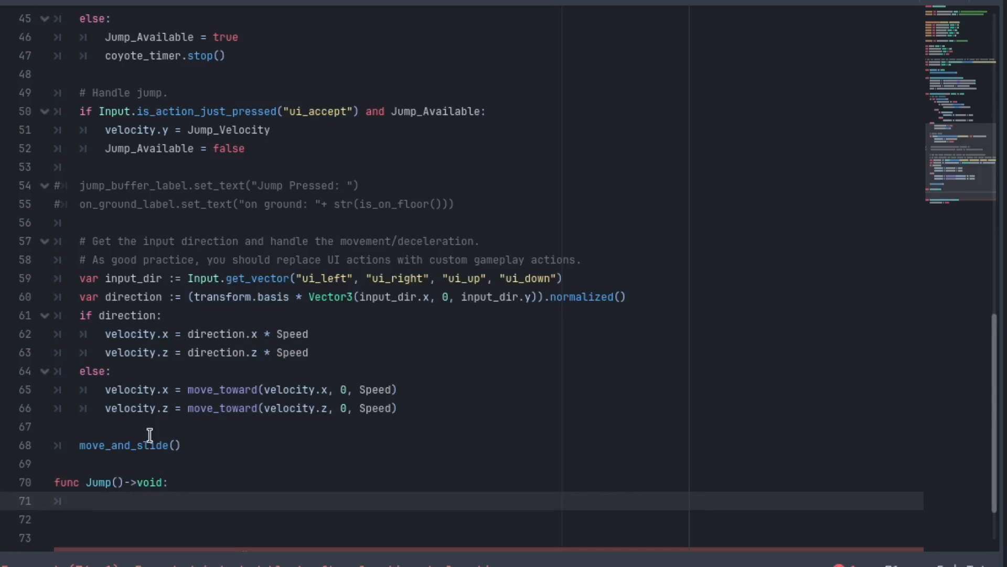
pyautogui.moveTo(521, 122)
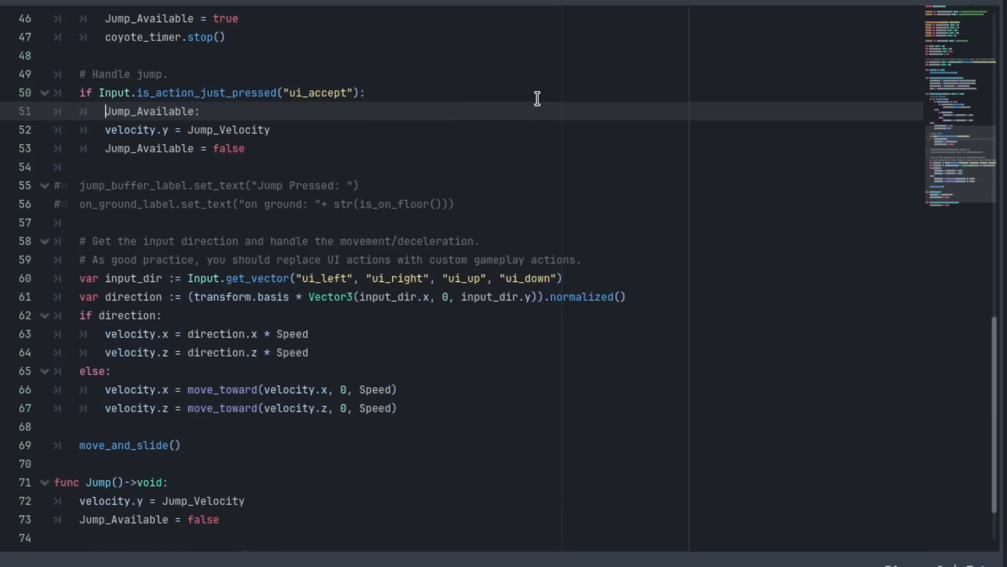
pyautogui.write('if')
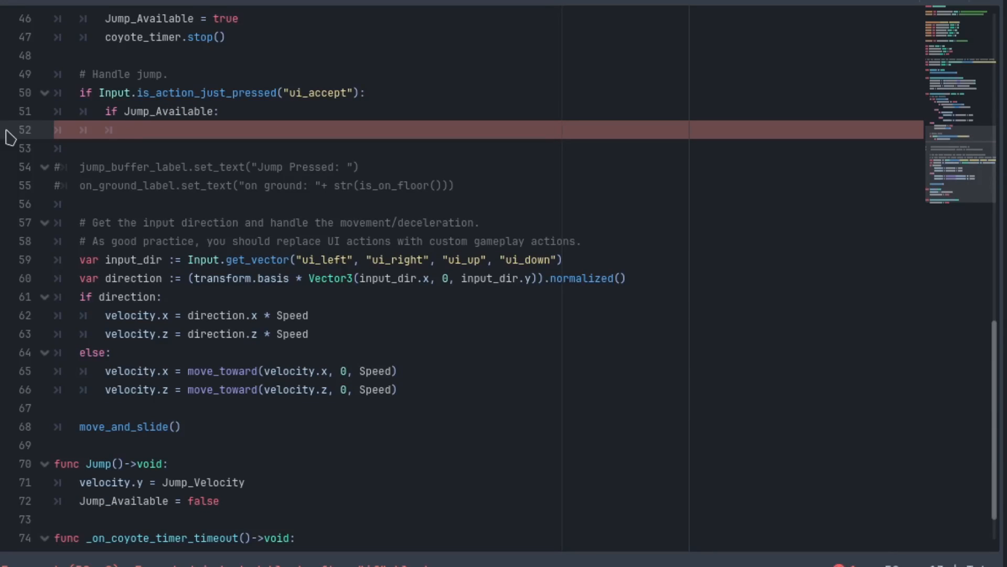
pyautogui.write('j')
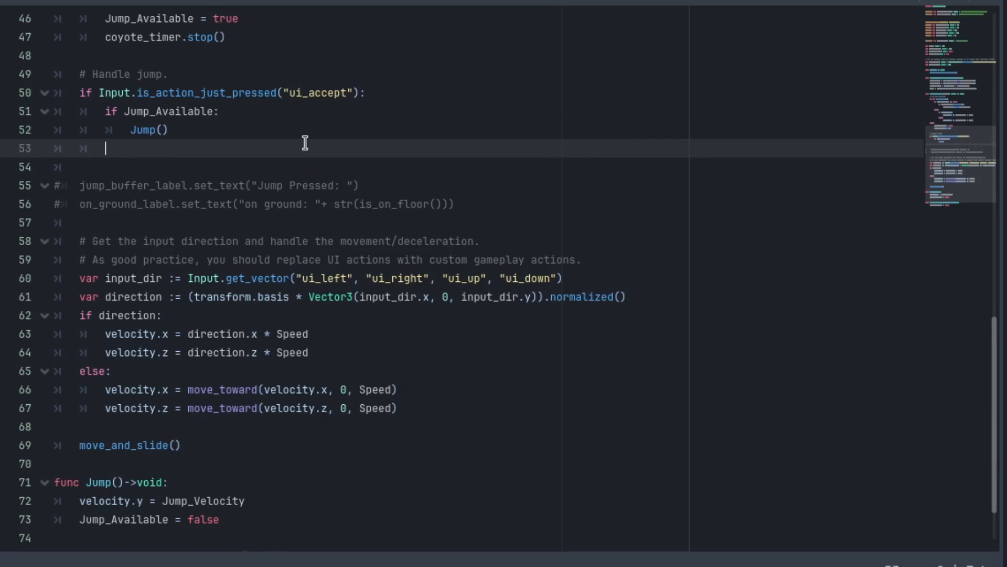
# Add an else branch under 'if Jump_Available' setting 'Jump_Buffer = true'
pyautogui.write('else:')
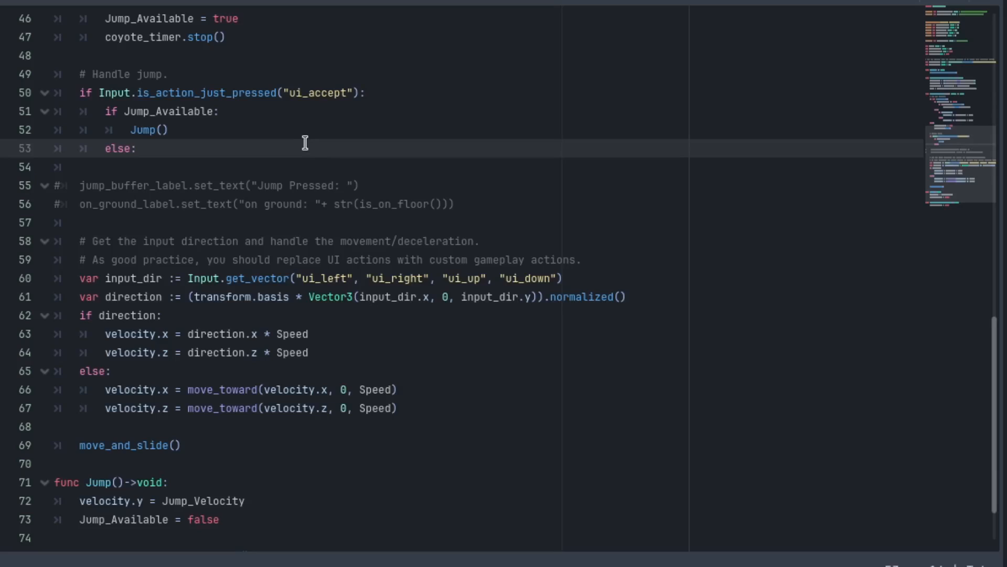
pyautogui.press('Return')
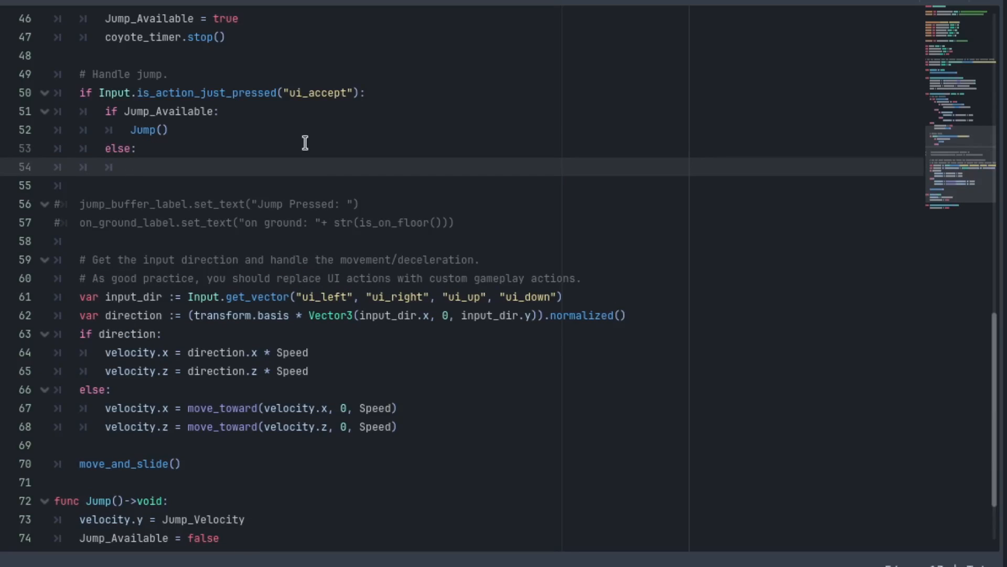
pyautogui.write('Ju')
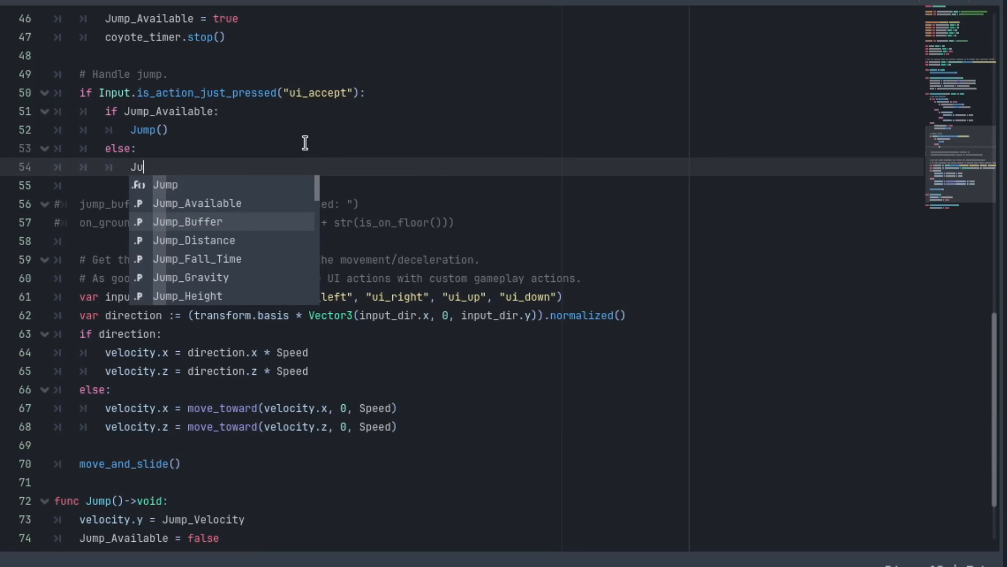
pyautogui.click(188, 221)
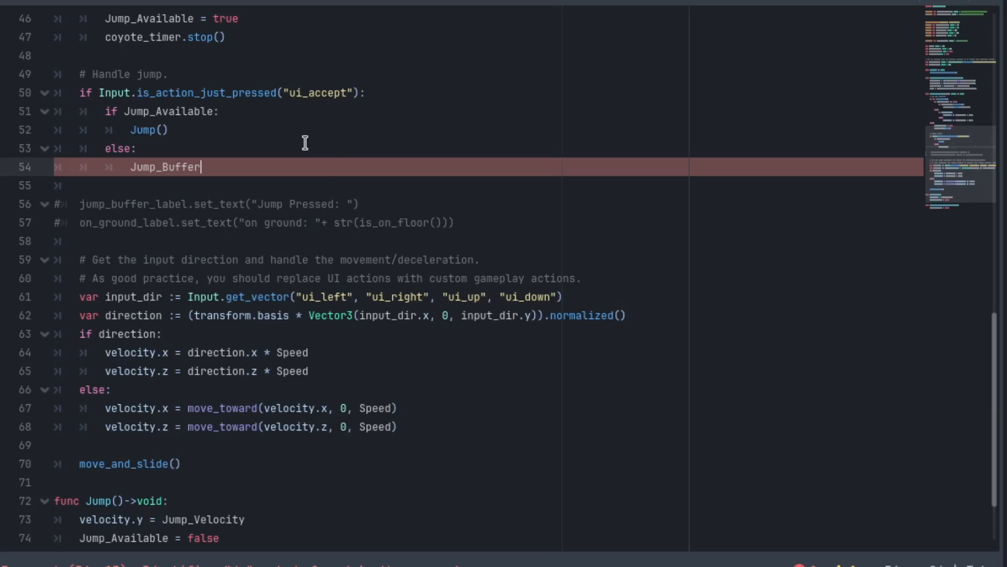
pyautogui.write('= true')
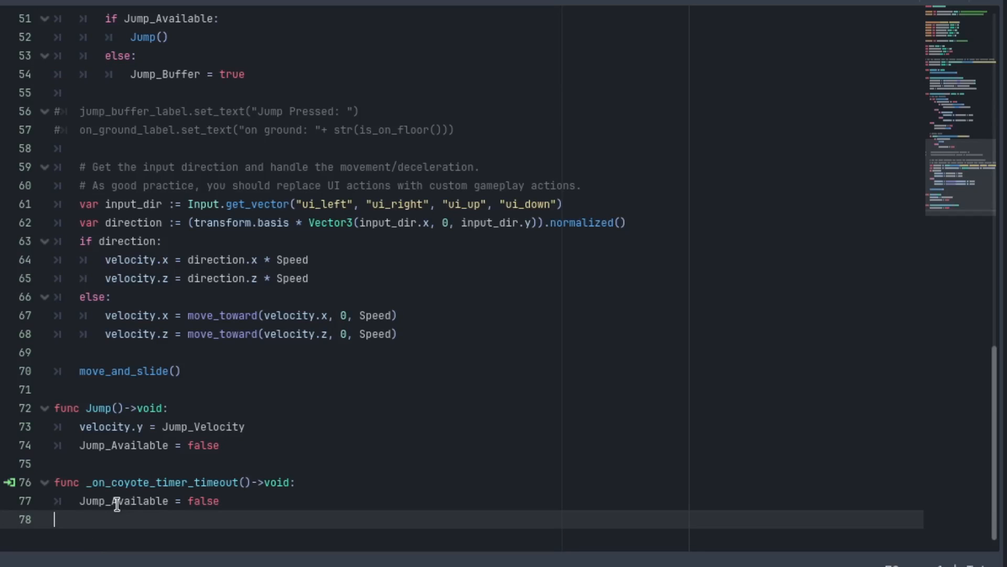
# Write the 'func on_jump_buffer_timeout()->void' header at the script's bottom
pyautogui.write('func on_jump_bu')
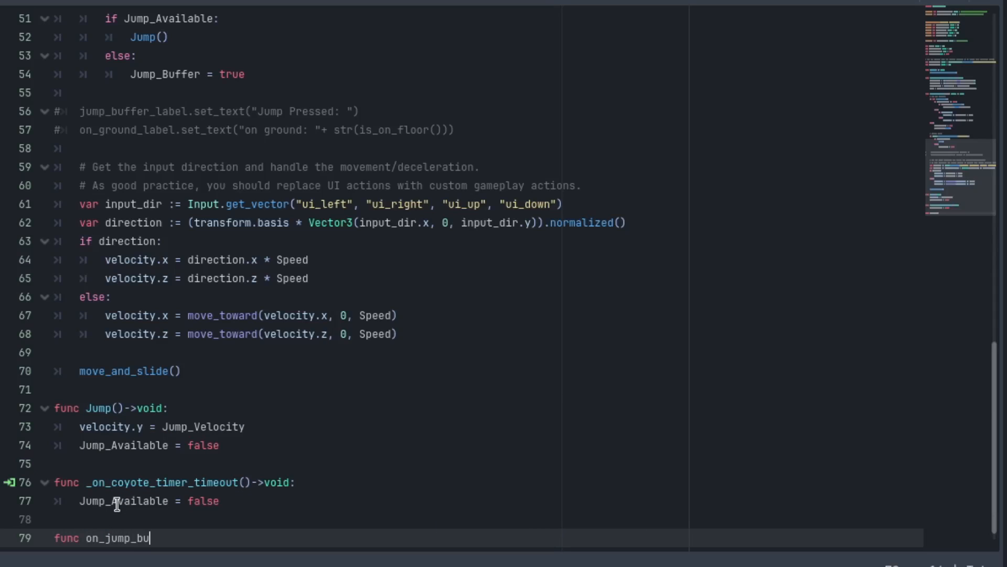
pyautogui.write('ffer_timeout(')
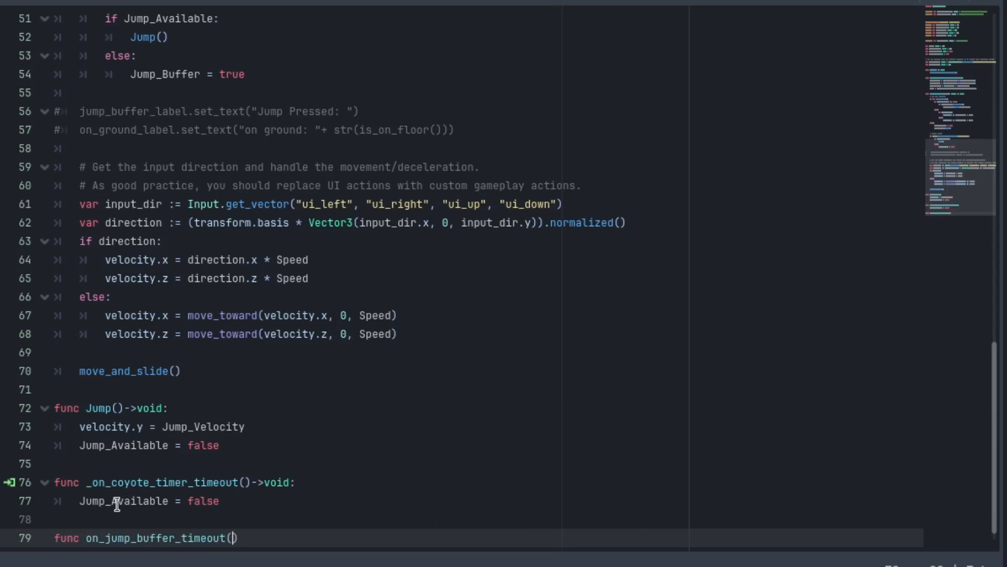
pyautogui.write('->void')
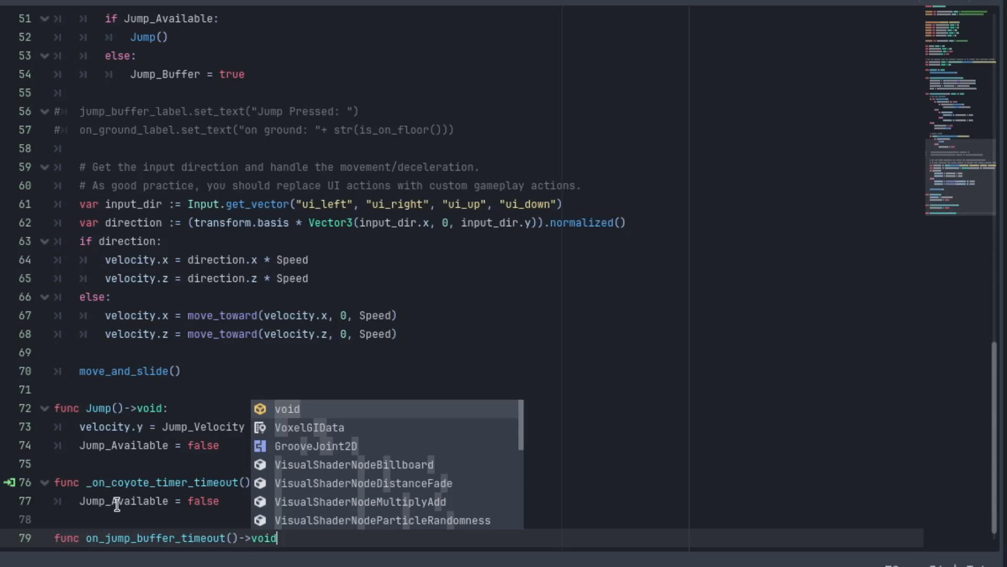
pyautogui.write('Jum')
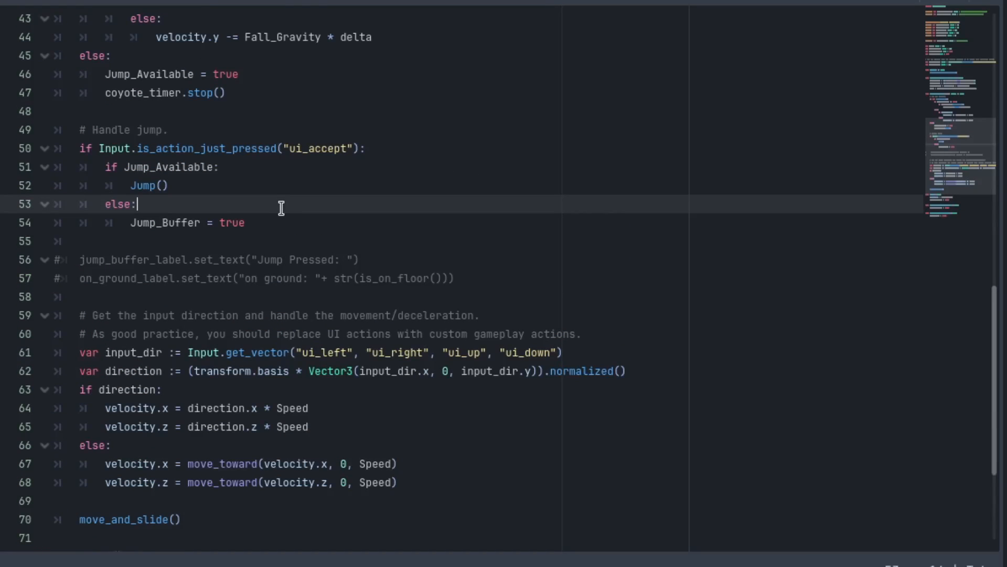
# Add get_tree().create_timer(Jump_Buffer_Time).timeout.connect(on_jump_buffer_timeout) below 'Jump_Buffer = true'
pyautogui.write('g')
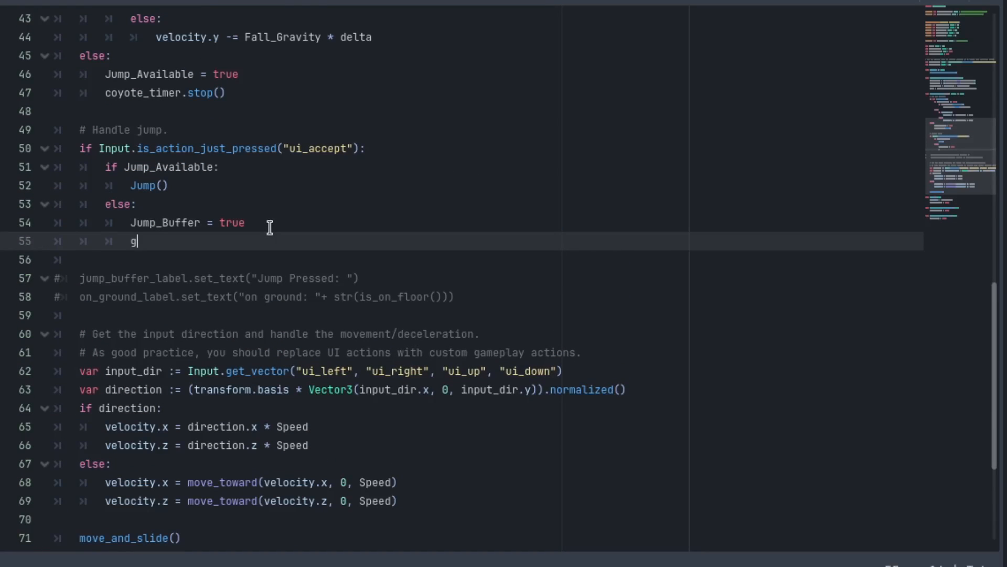
pyautogui.write('et_tree(')
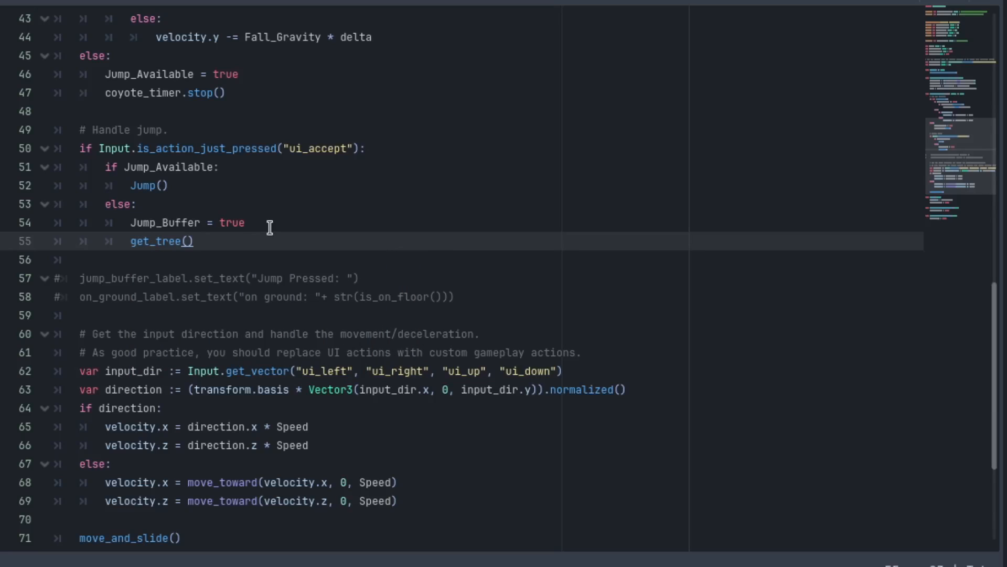
pyautogui.write('.create_timer()')
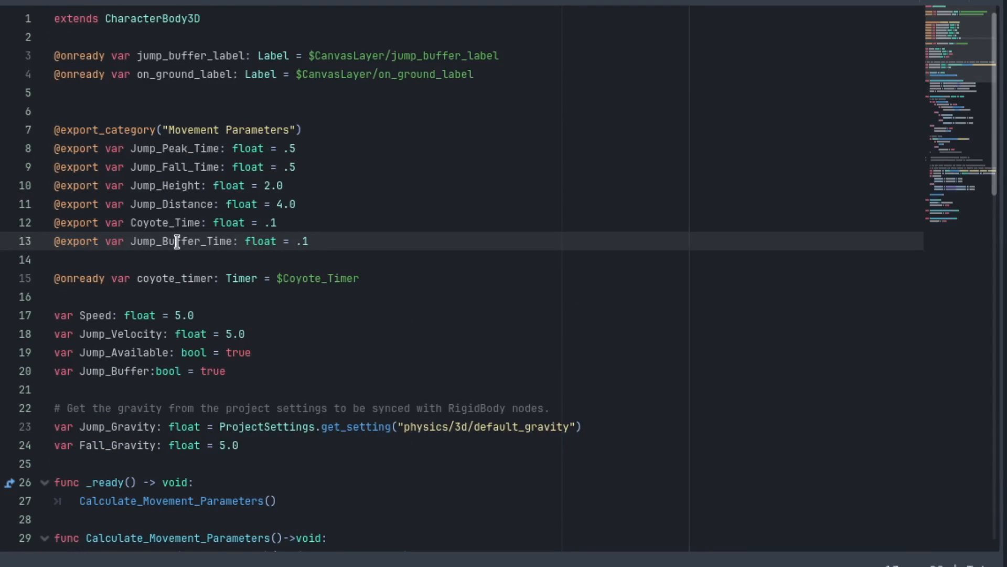
pyautogui.scroll(-3)
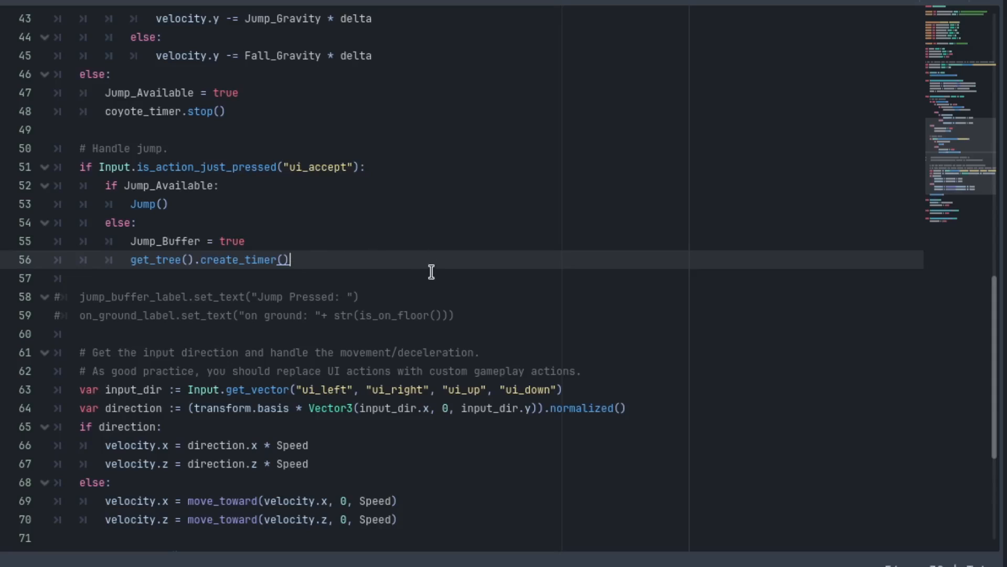
pyautogui.write('Jump_Buffer_Time')
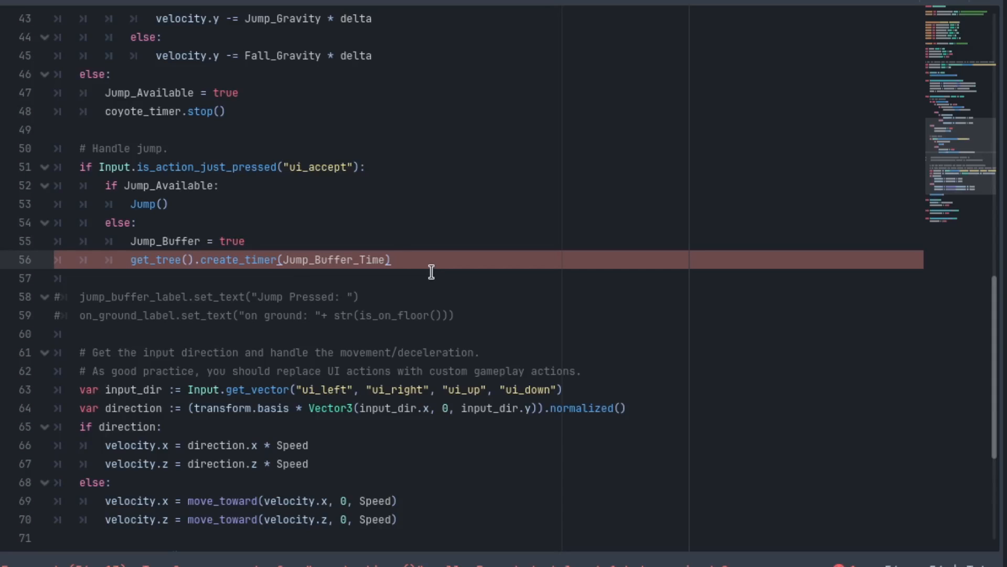
pyautogui.write('.timeout.connect(')
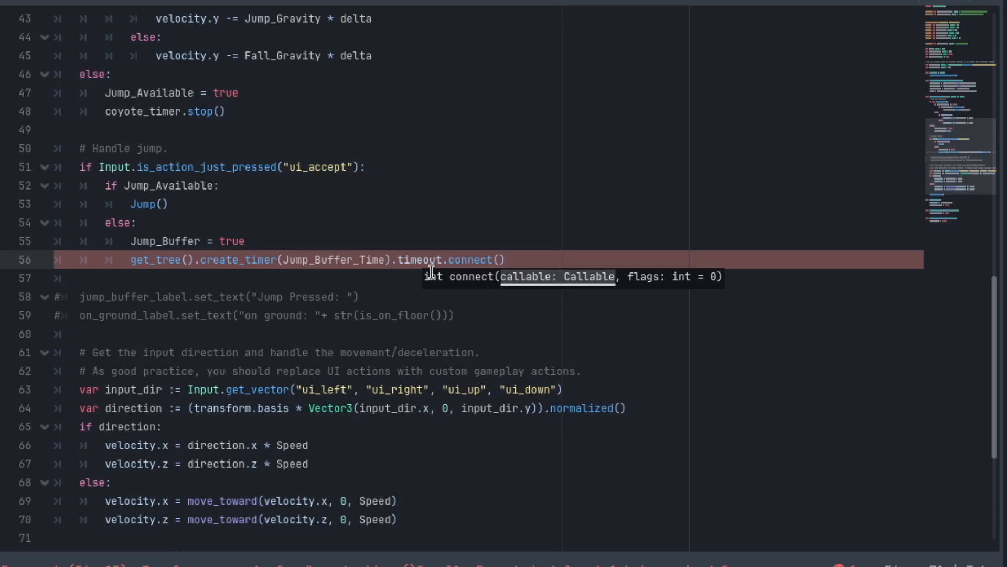
pyautogui.scroll(-3)
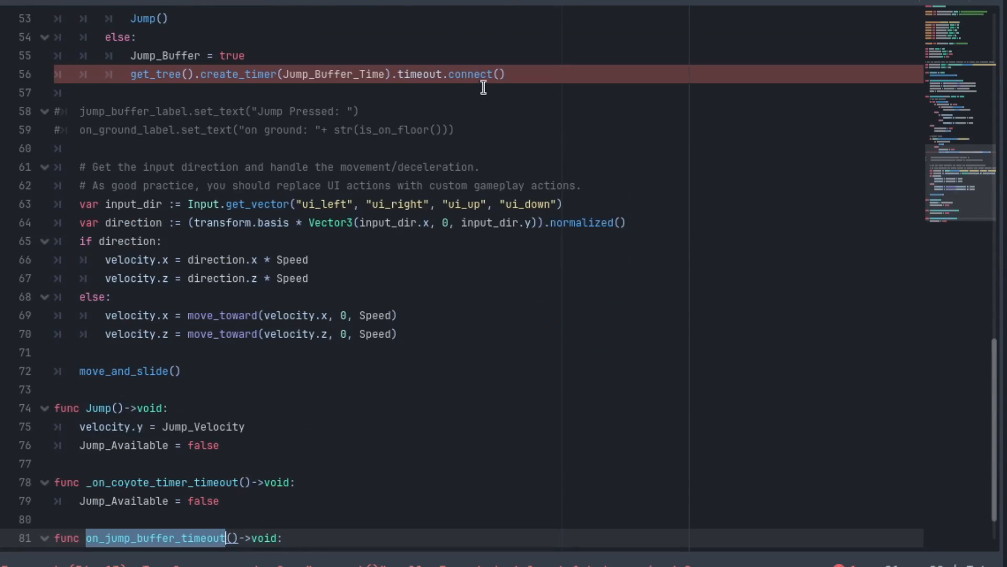
pyautogui.write('on_jump_buffer_timeout')
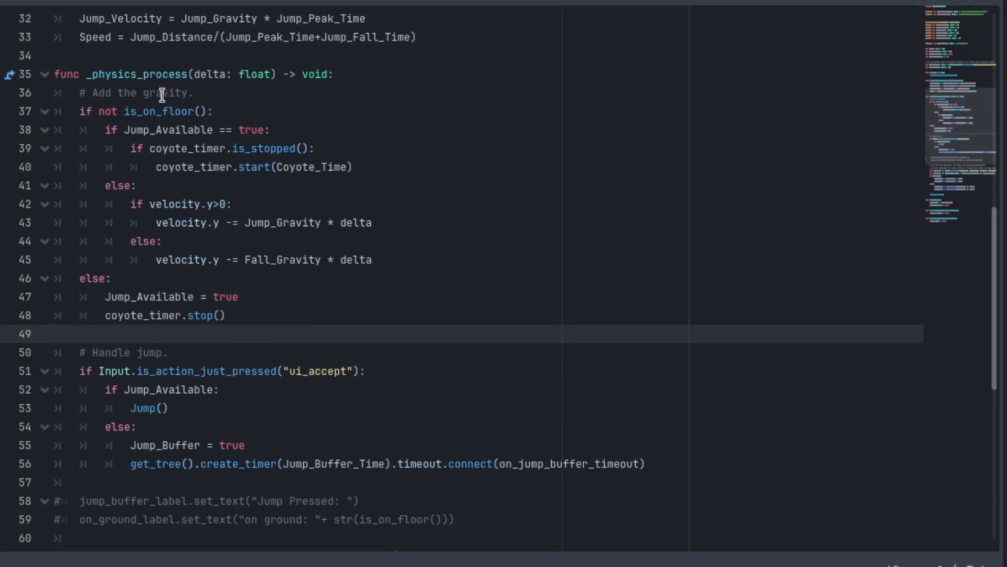
# In the on-floor branch, call Jump() if Jump_Buffer and clear it, then run the scene
pyautogui.doubleClick(156, 111)
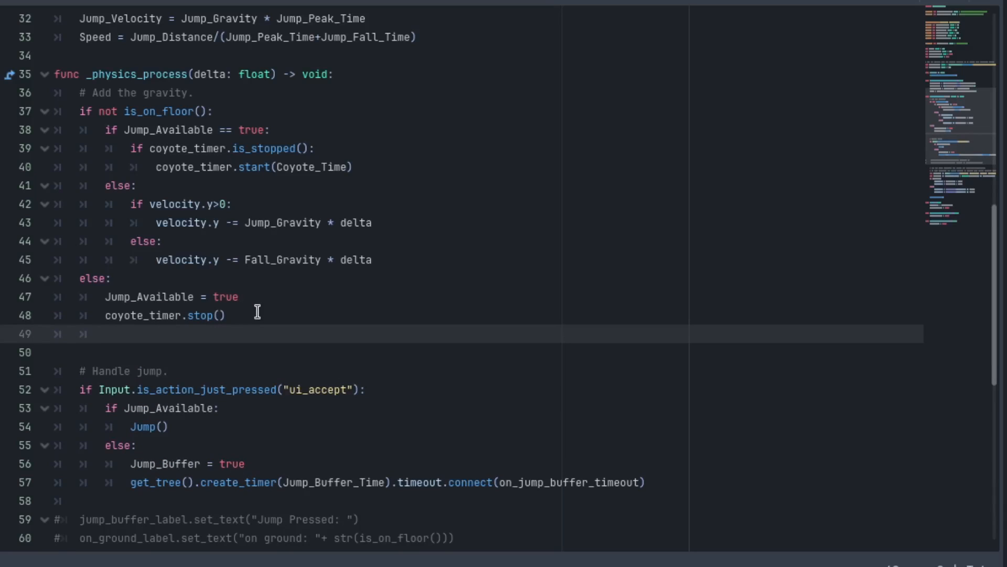
pyautogui.write('if')
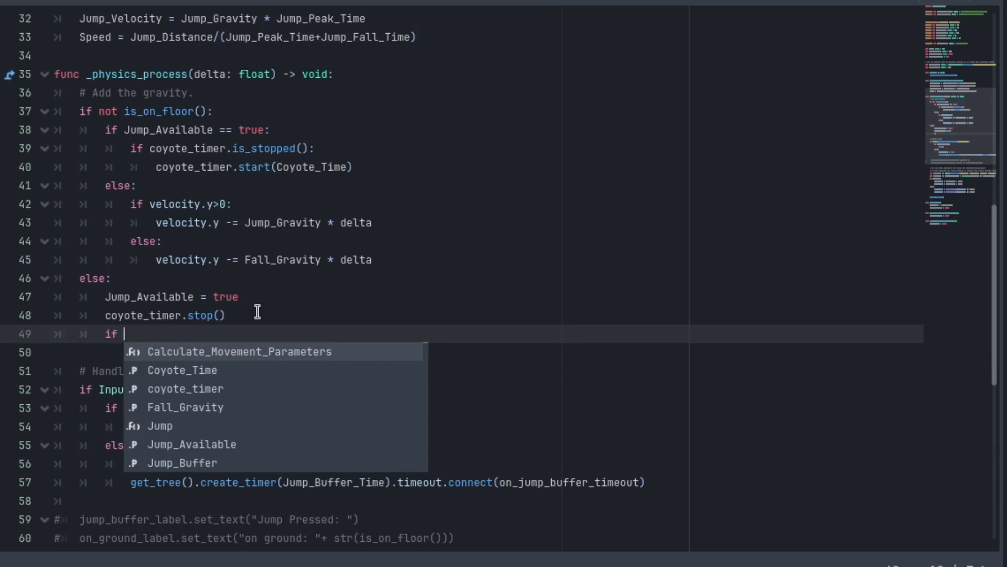
pyautogui.write('Jump_Buffer:')
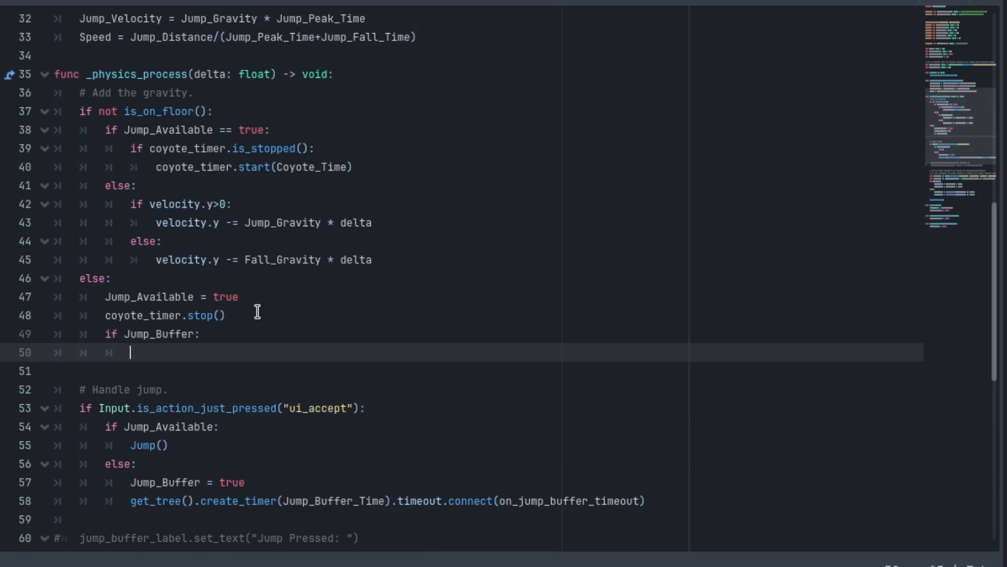
pyautogui.write('Jump()')
pyautogui.click(483, 370)
pyautogui.write('Jump_Buffer = false')
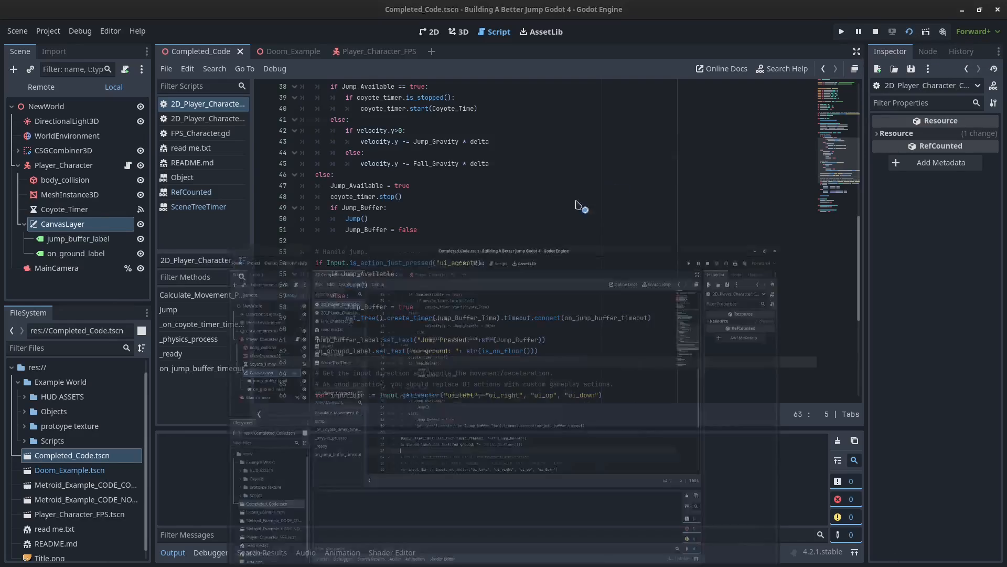
pyautogui.click(842, 31)
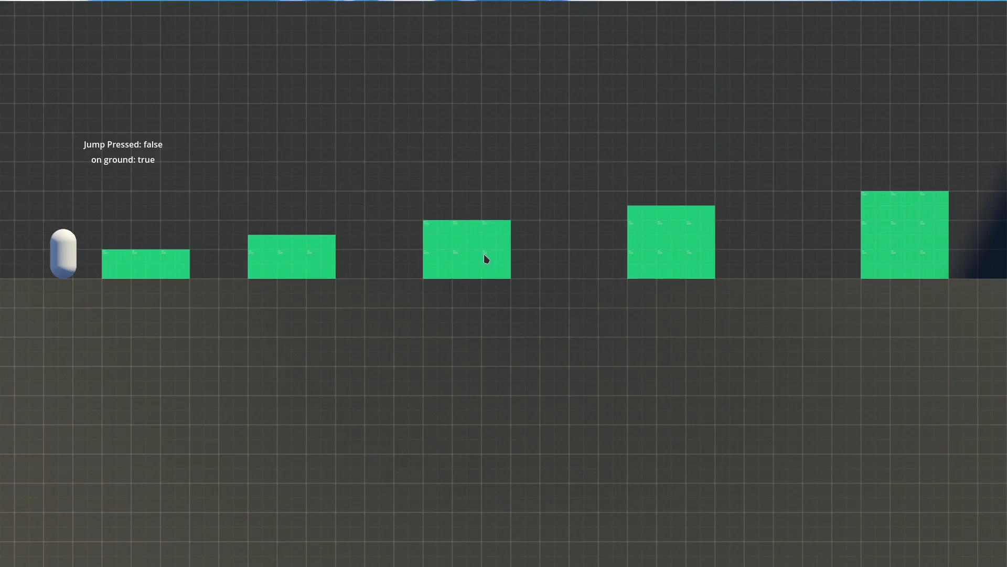